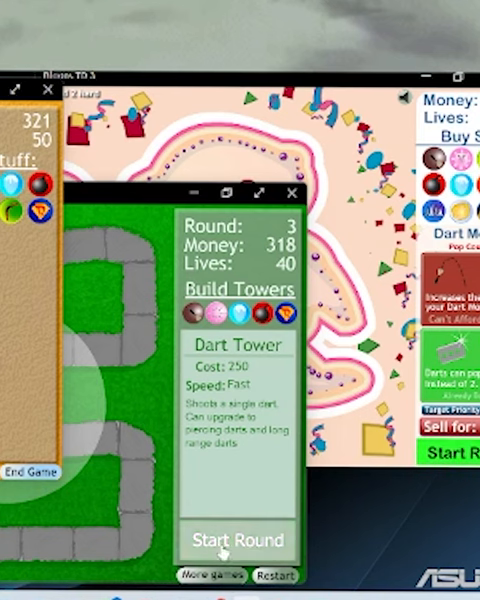
Bring the Bloons TD game with the monkey-shaped track to the front
click(236, 540)
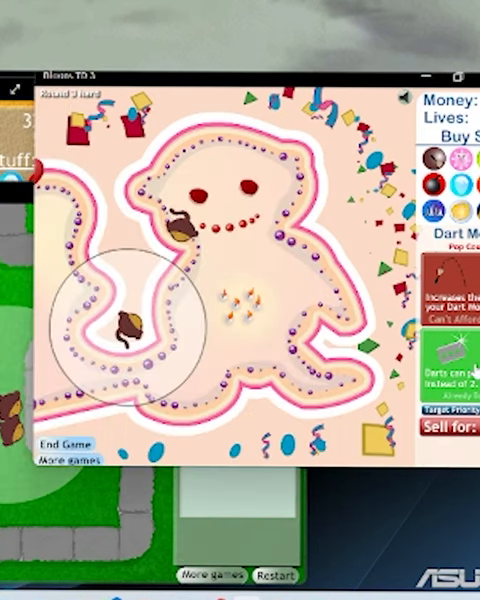